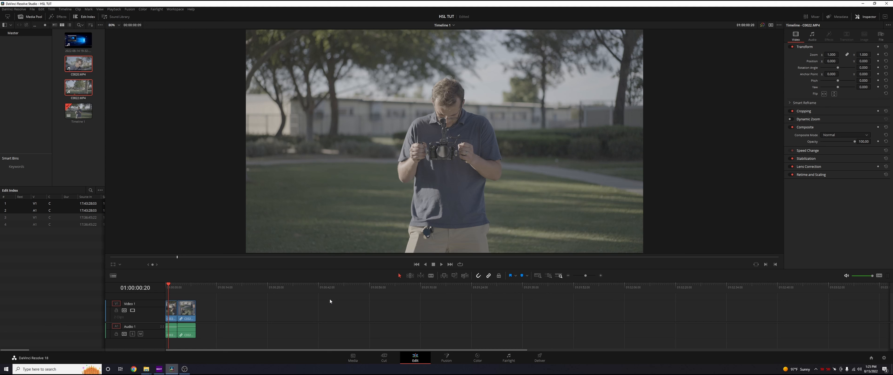
mouse_move(365, 314)
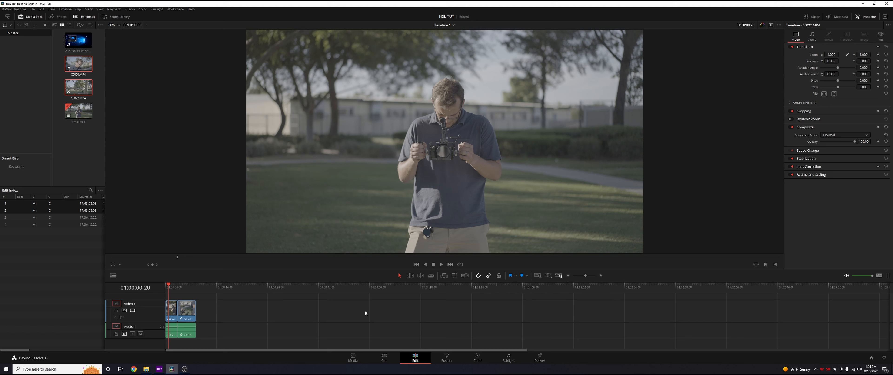
Switch from the Edit page to the Color page with the park clip loaded
left_click(477, 357)
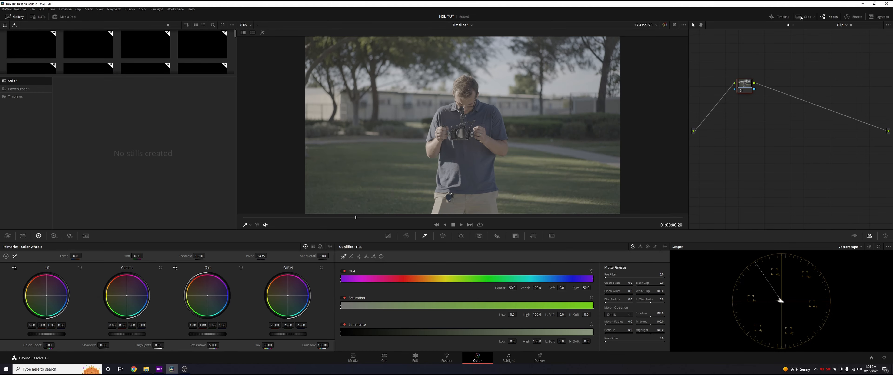
Show the timeline clip thumbnails and preview the second clip, then return to the hero clip
left_click(804, 17)
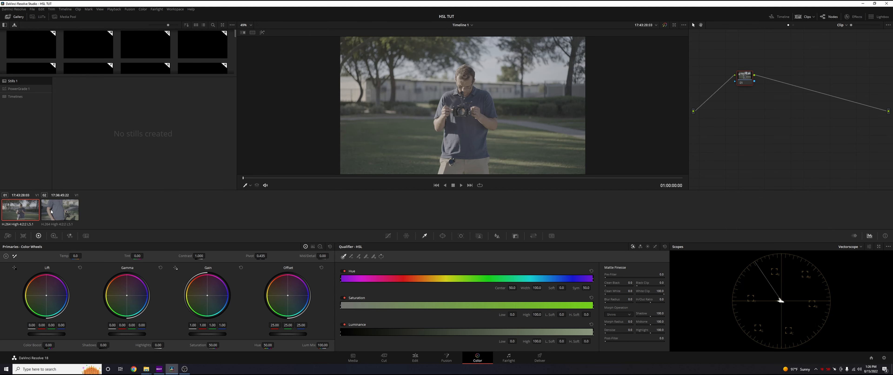
left_click(60, 209)
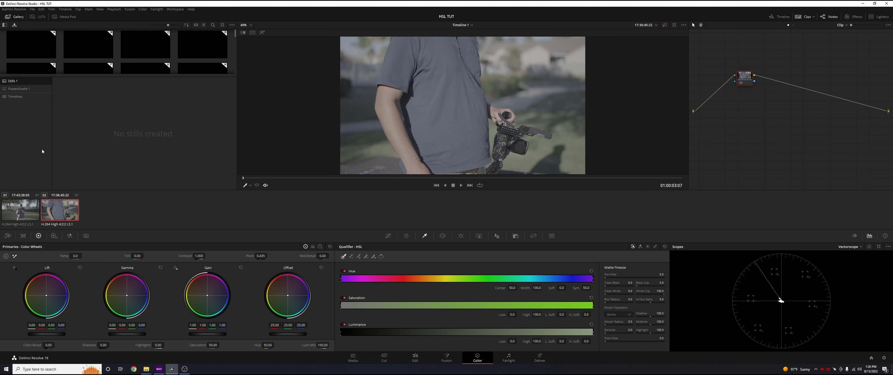
left_click(21, 209)
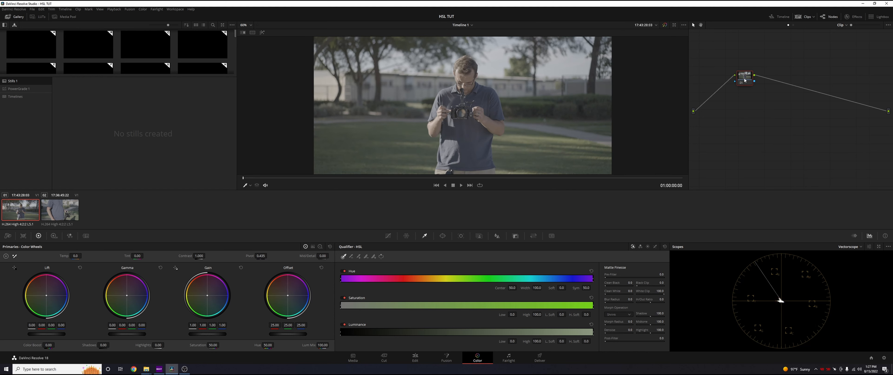
Add a Color Space Transform effect as a second node after the hero clip's first node
left_click(854, 17)
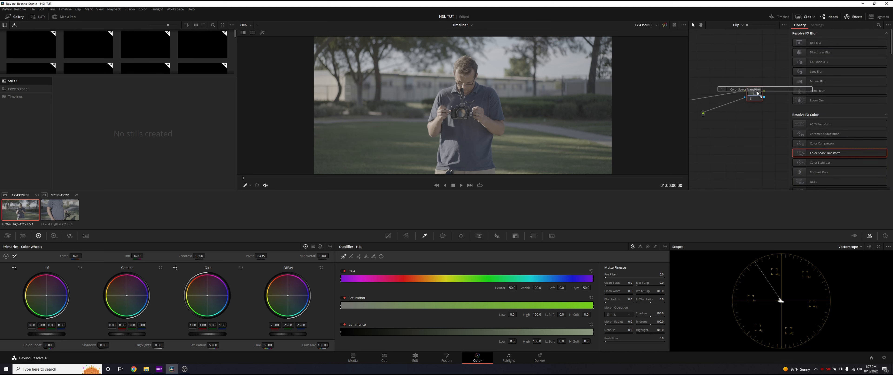
left_click(816, 25)
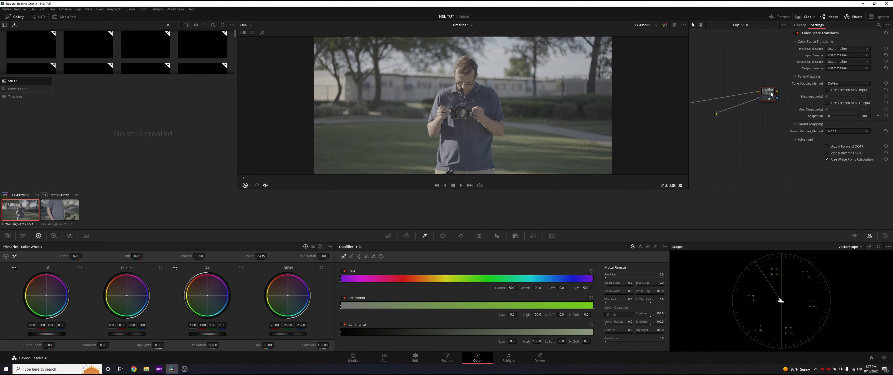
left_click_drag(768, 93, 736, 102)
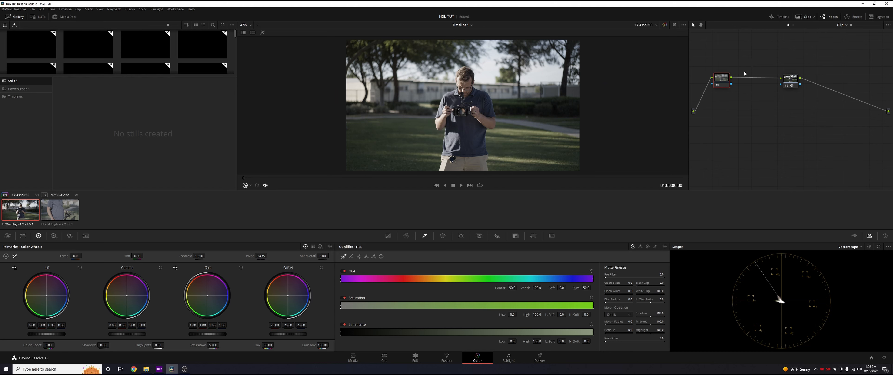
mouse_move(748, 69)
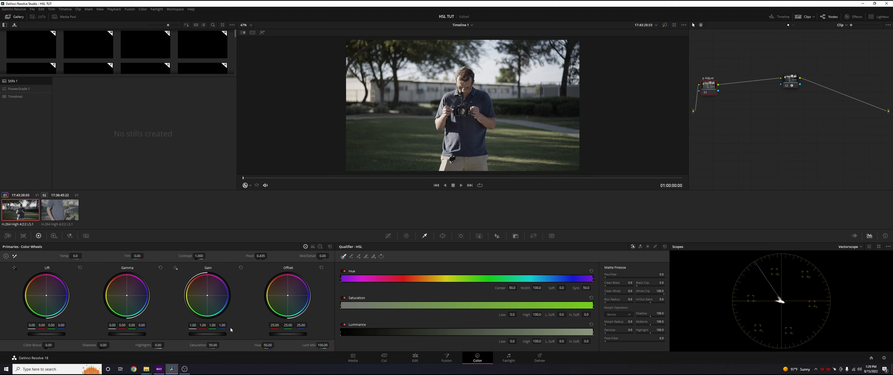
mouse_move(236, 328)
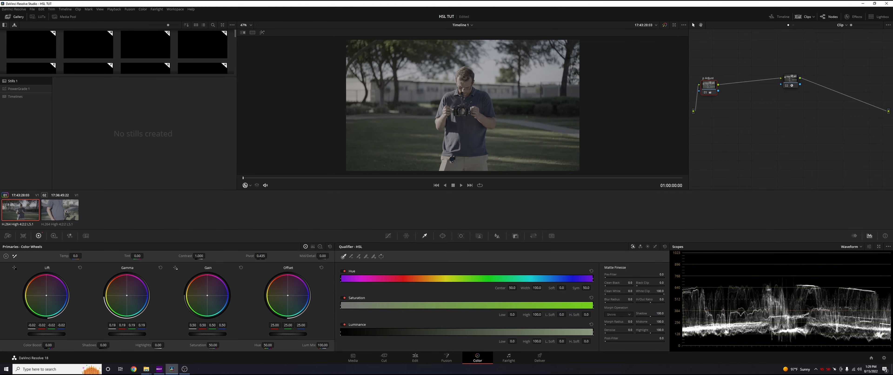
Grade the first node: darker shadows and midtones, more contrast, warmer temperature, higher saturation
left_click_drag(199, 255, 202, 256)
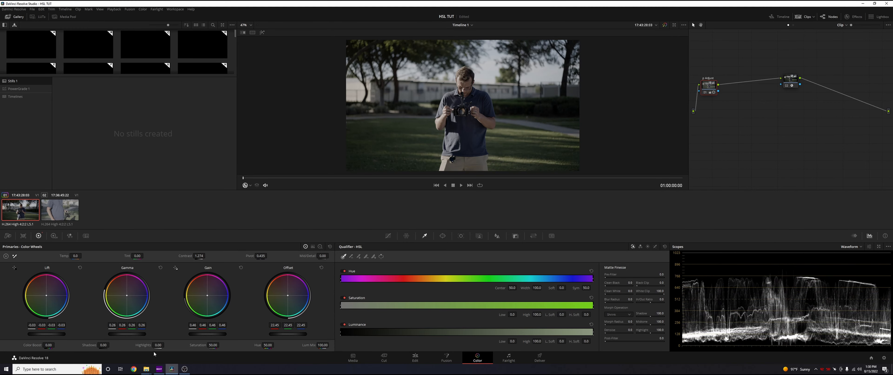
left_click_drag(158, 346, 165, 345)
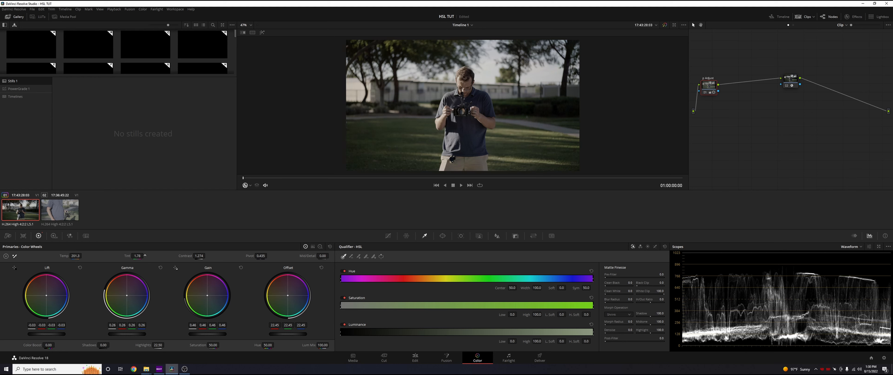
left_click(137, 255)
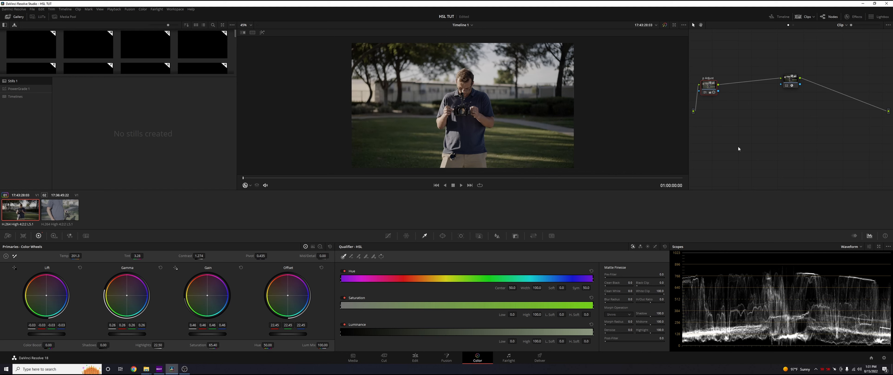
Add a serial S-Curve node after the grade and select the new node below the chain
right_click(731, 91)
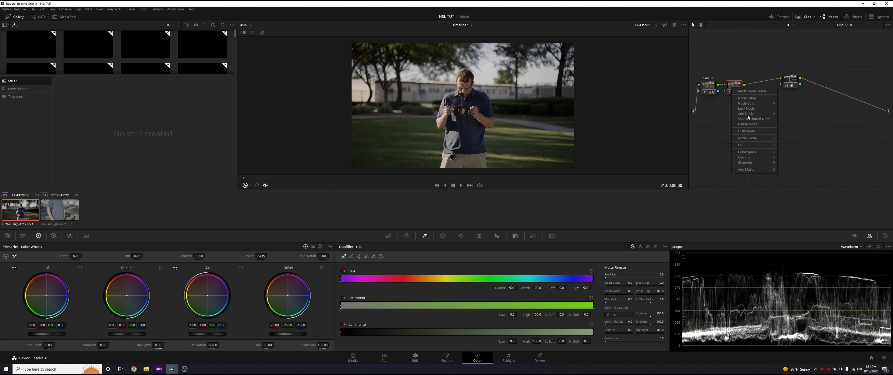
left_click(738, 99)
type("L-Curve")
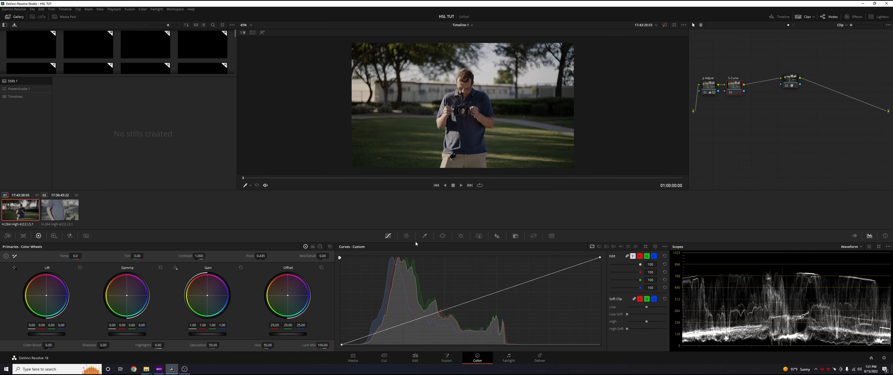
mouse_move(498, 292)
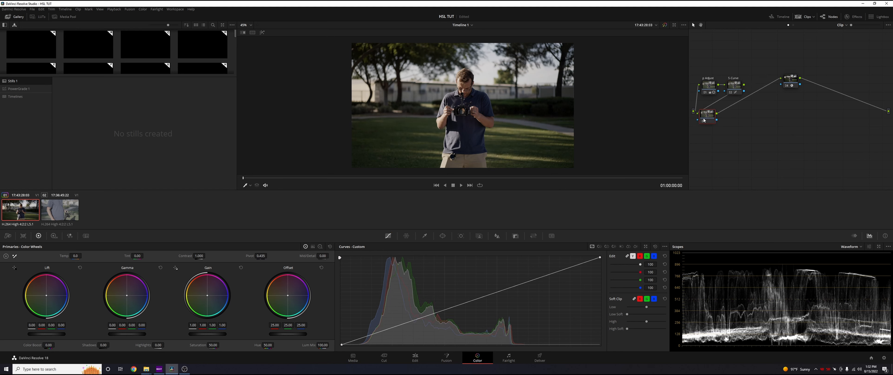
left_click(707, 112)
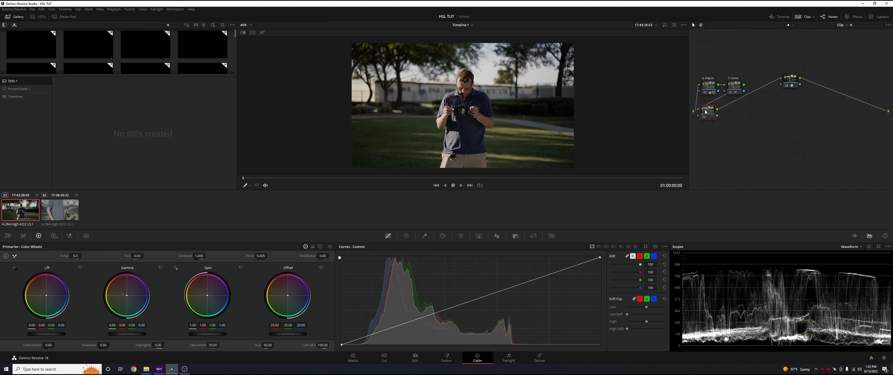
Label the lower node Color and switch the scope to the RGB parade
right_click(707, 109)
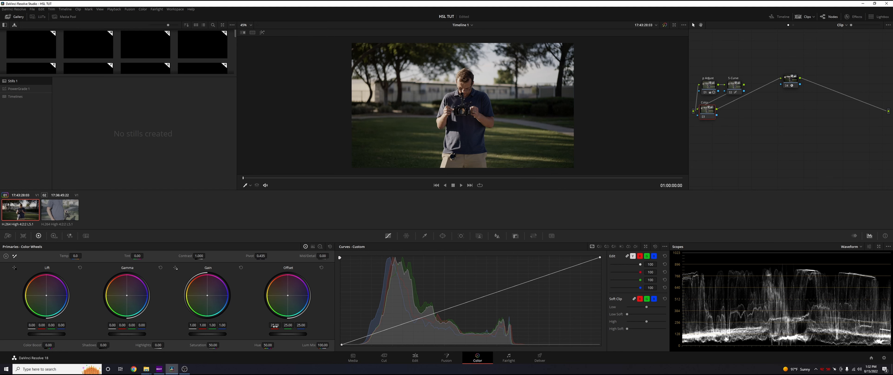
left_click(852, 247)
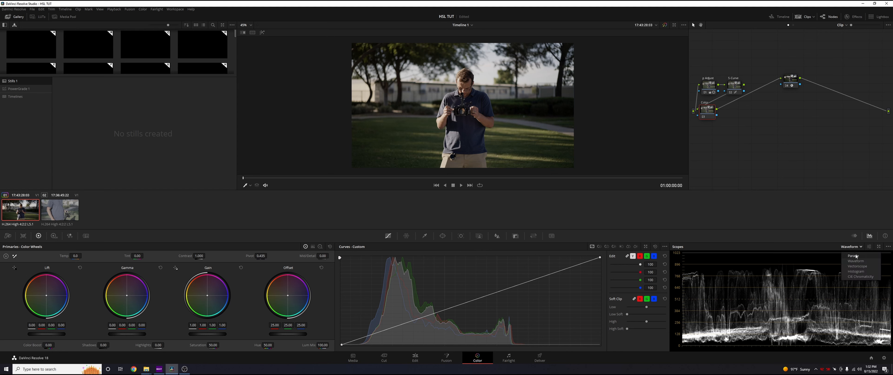
left_click(852, 256)
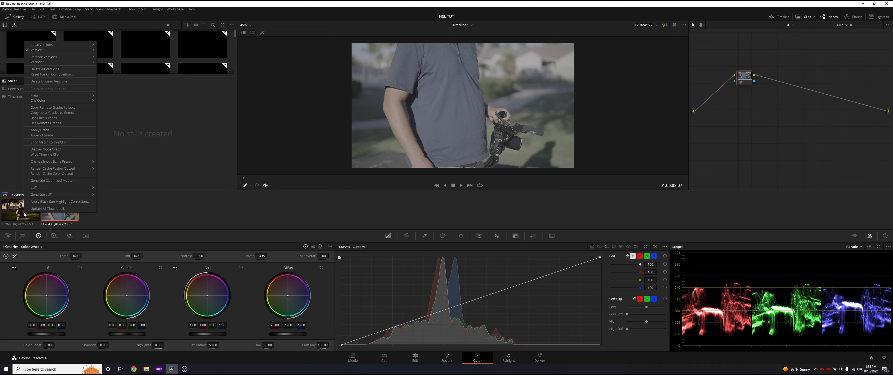
mouse_move(48, 130)
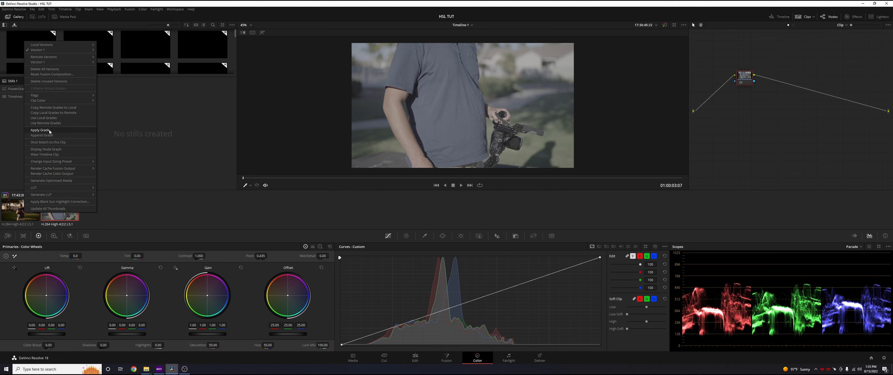
Apply the hero clip's grade and node tree to the second clip
left_click(39, 130)
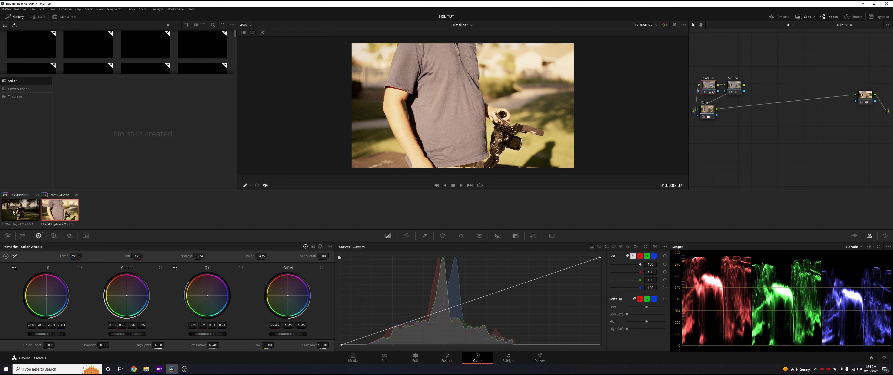
mouse_move(111, 152)
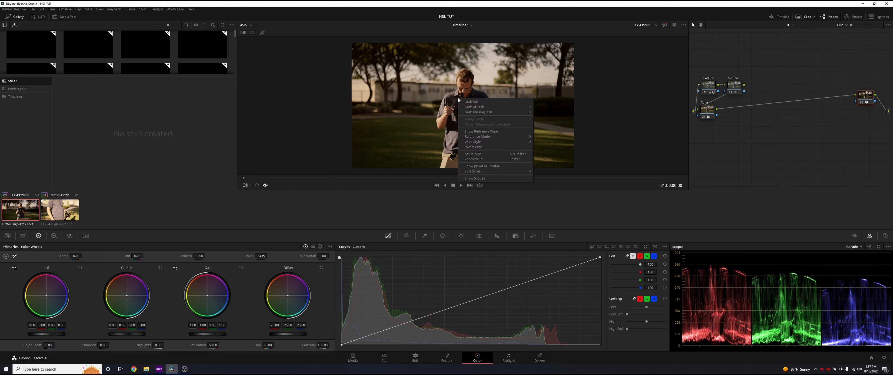
Grab a still of the hero shot and wipe the second clip against it
left_click(471, 101)
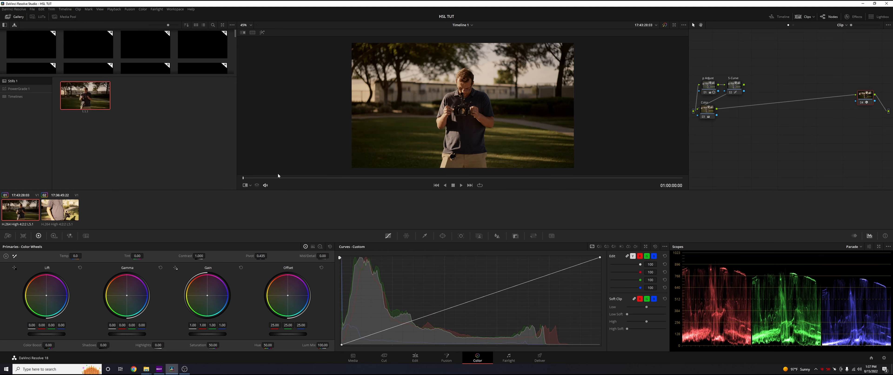
left_click(59, 211)
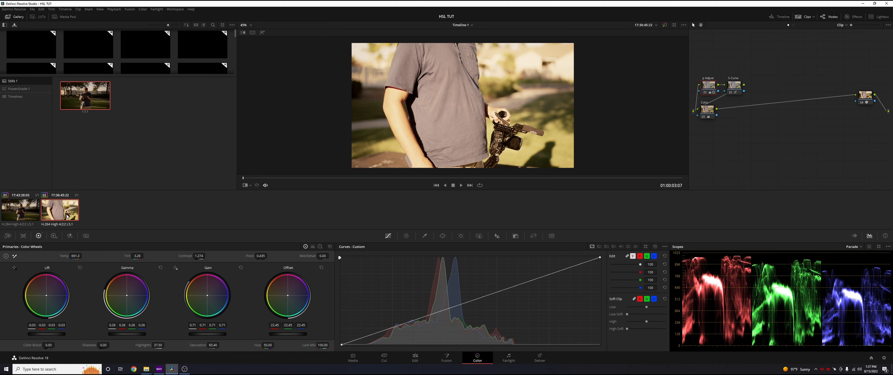
mouse_move(423, 64)
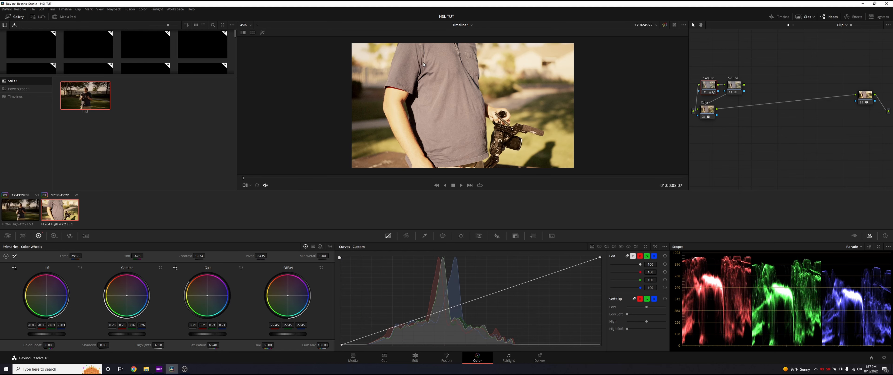
right_click(85, 96)
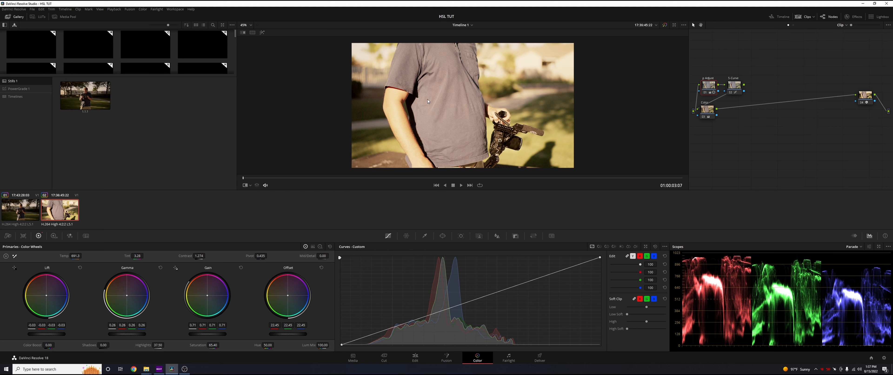
mouse_move(457, 94)
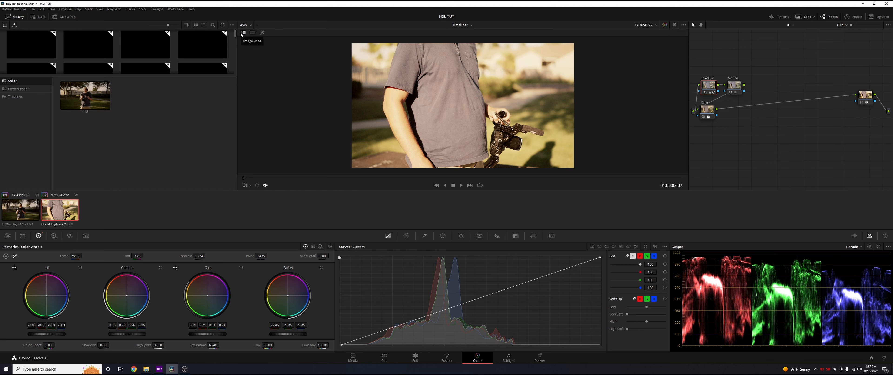
left_click(241, 33)
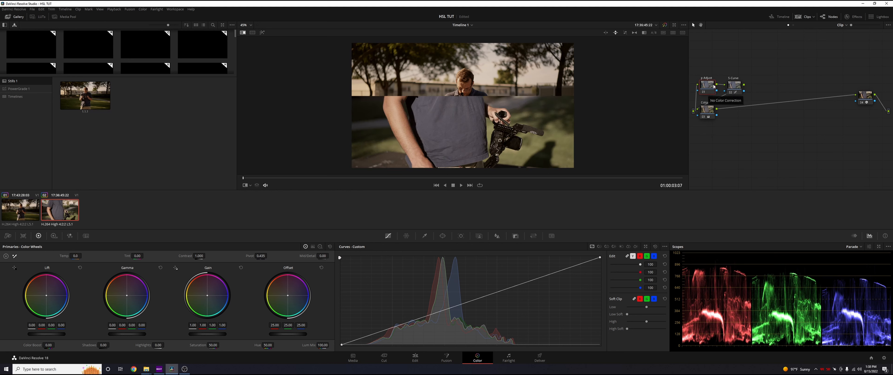
mouse_move(282, 223)
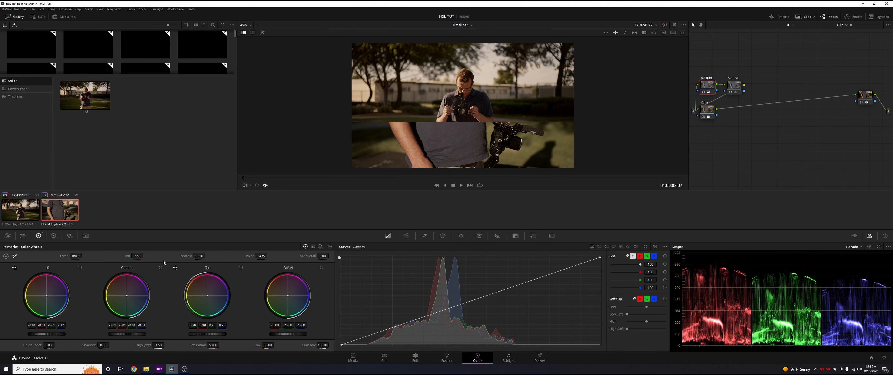
Bring up the HSL Qualifier controls after redoing the second clip's warmer correction
left_click(405, 236)
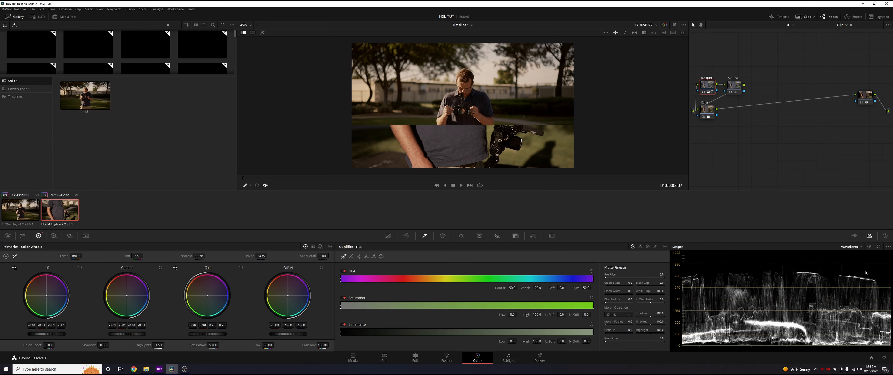
mouse_move(850, 253)
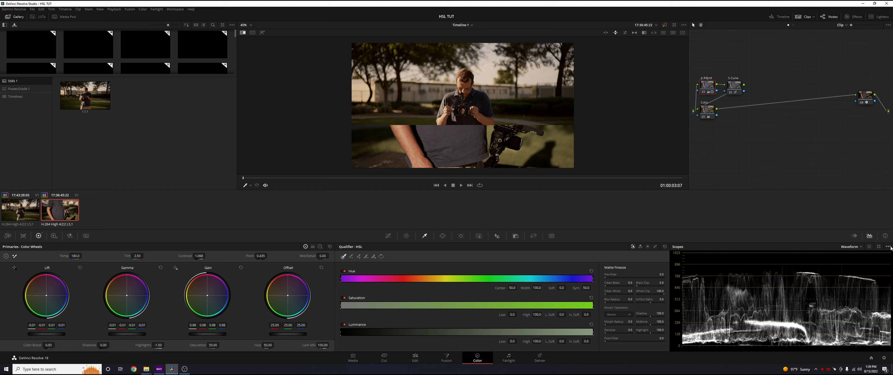
Raise the second clip's Highlights to about 30, then settle at 15.00 against the wipe
left_click(887, 246)
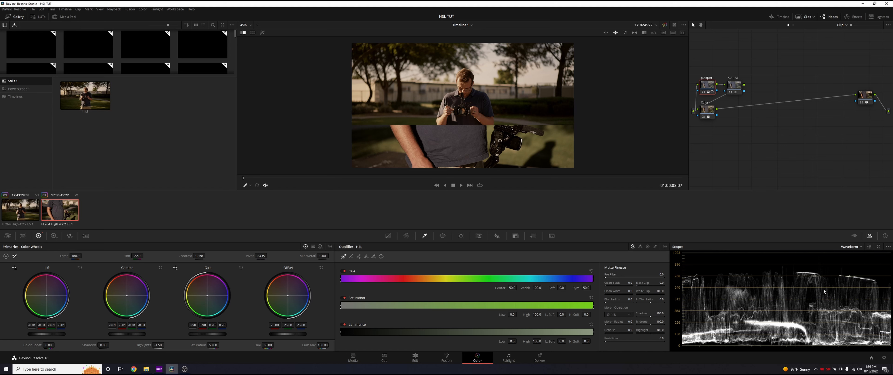
mouse_move(781, 256)
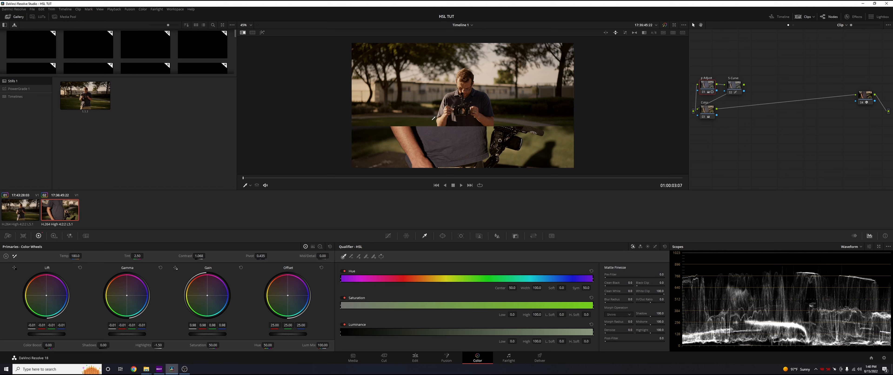
mouse_move(443, 116)
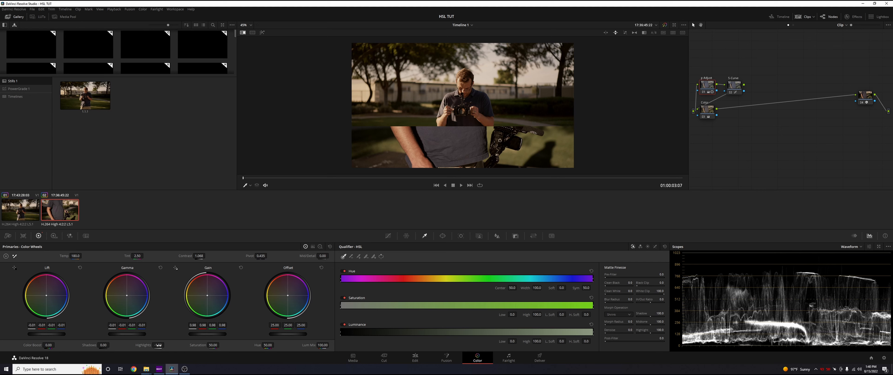
left_click_drag(158, 342, 165, 342)
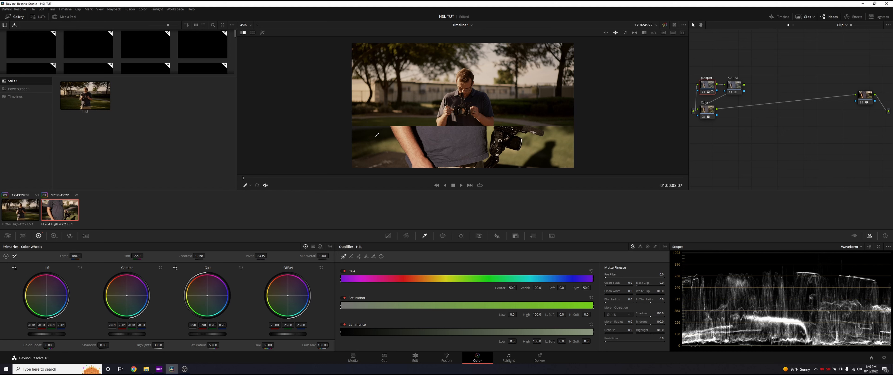
mouse_move(405, 133)
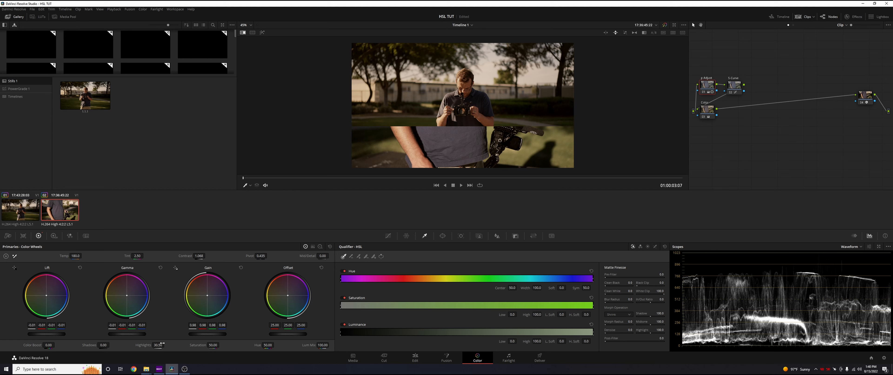
left_click_drag(161, 345, 151, 345)
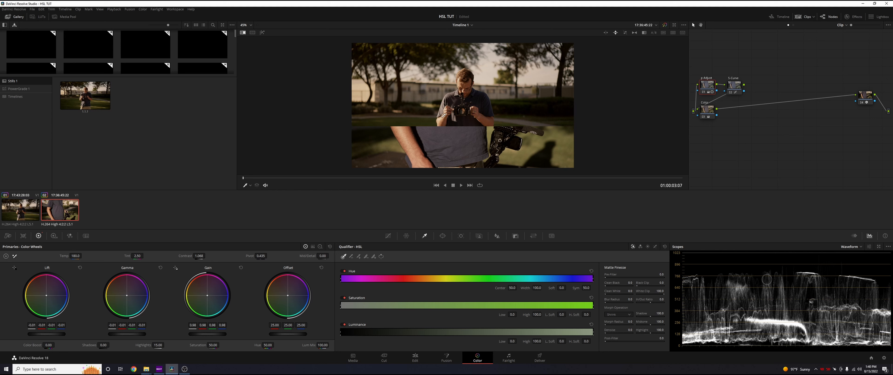
mouse_move(491, 178)
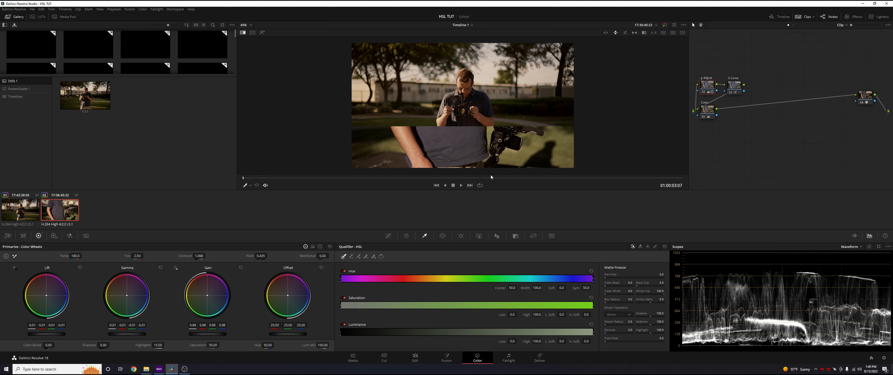
mouse_move(540, 111)
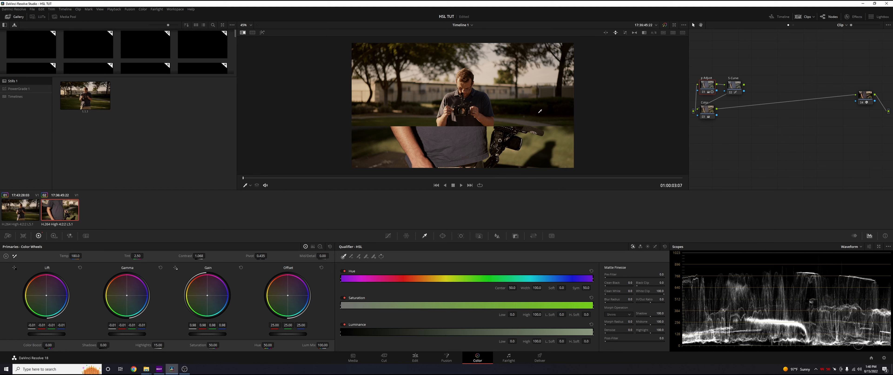
mouse_move(529, 109)
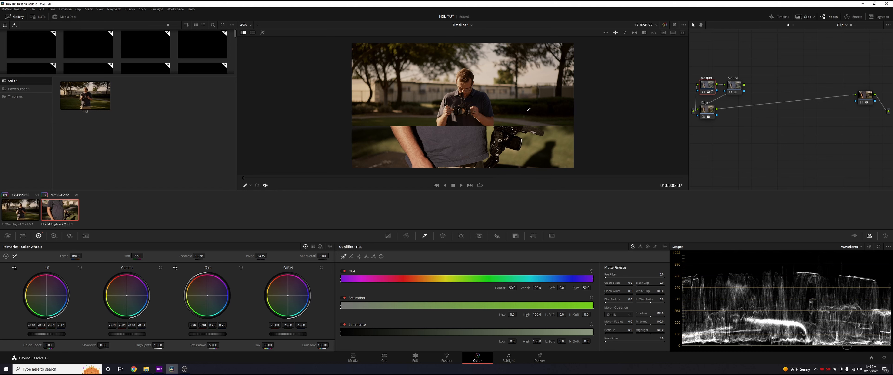
mouse_move(540, 157)
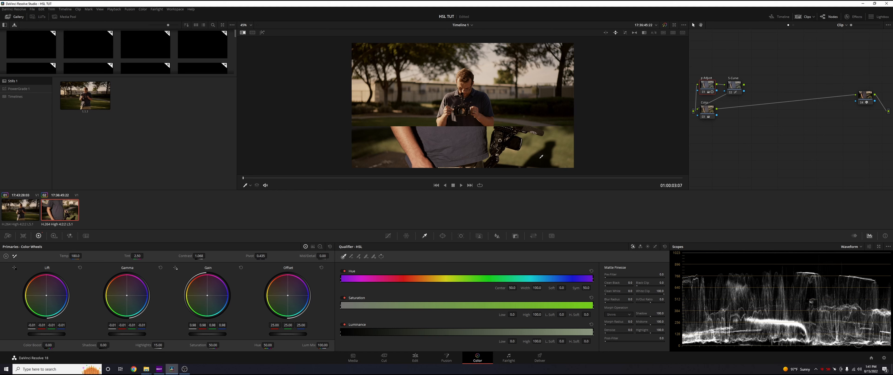
mouse_move(512, 83)
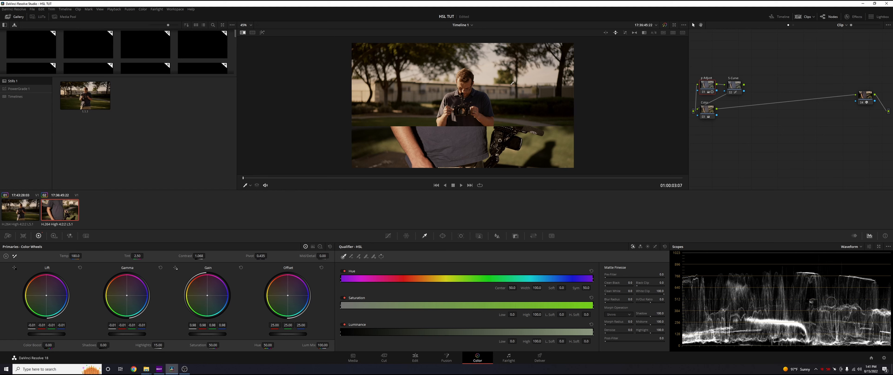
mouse_move(517, 109)
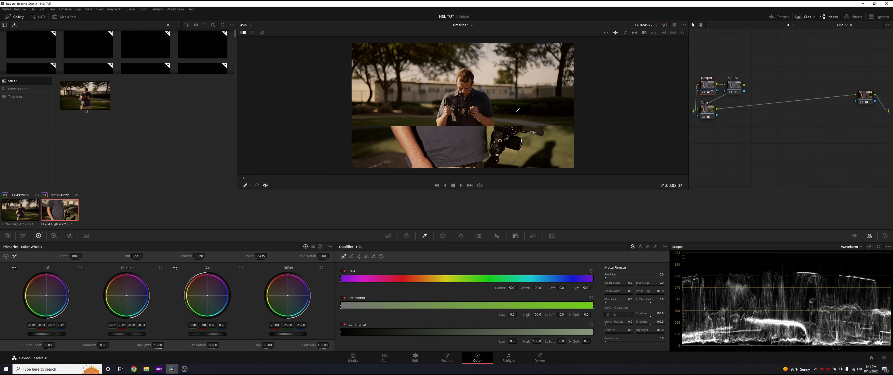
mouse_move(540, 160)
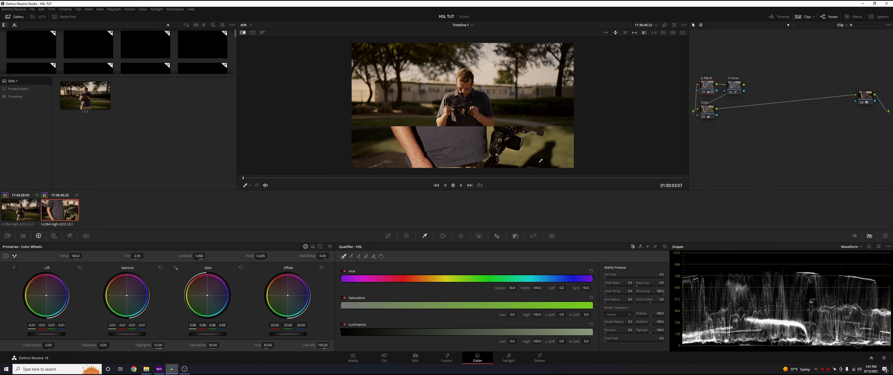